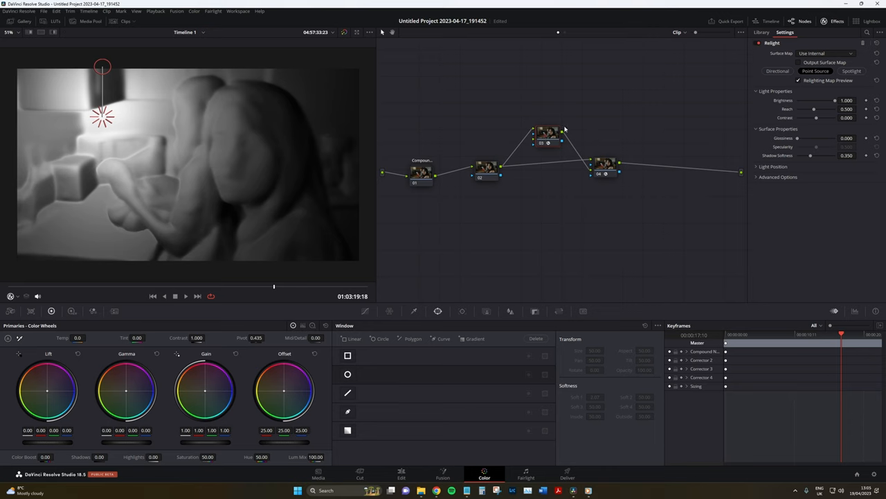
mouse_move(626, 166)
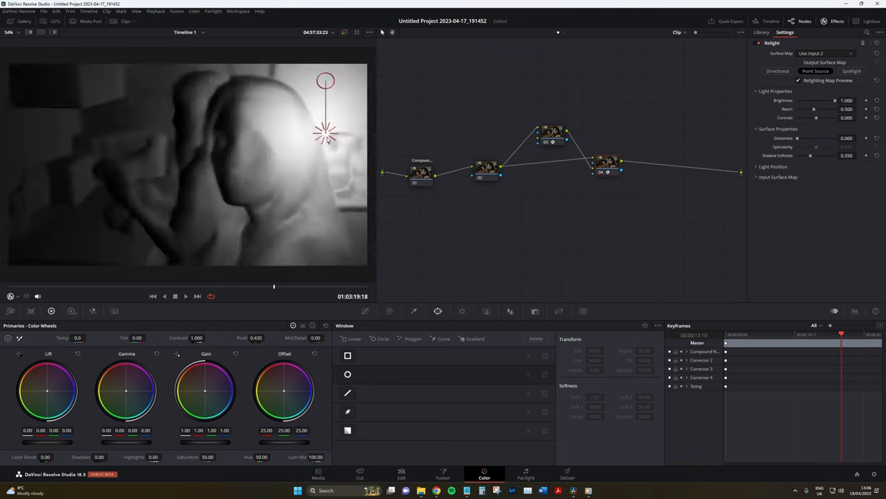
Step: Place the point light to the upper left of the face in the lighting map preview
drag(326, 133, 183, 142)
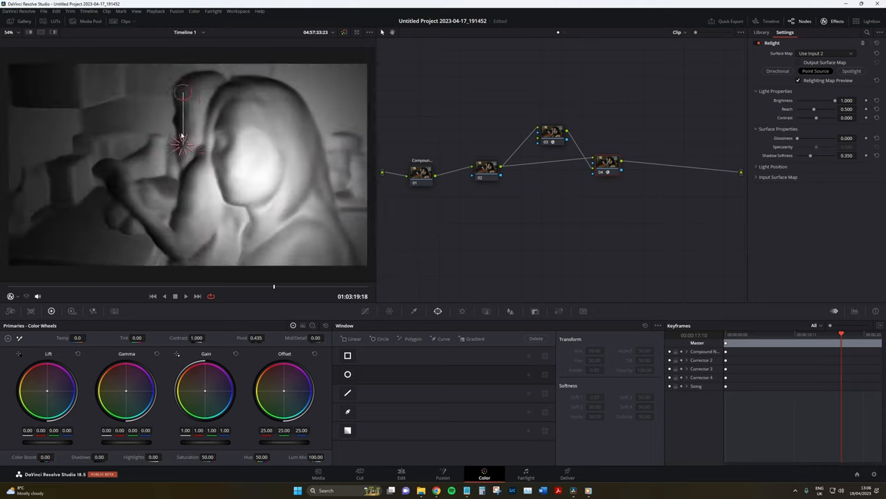
click(824, 53)
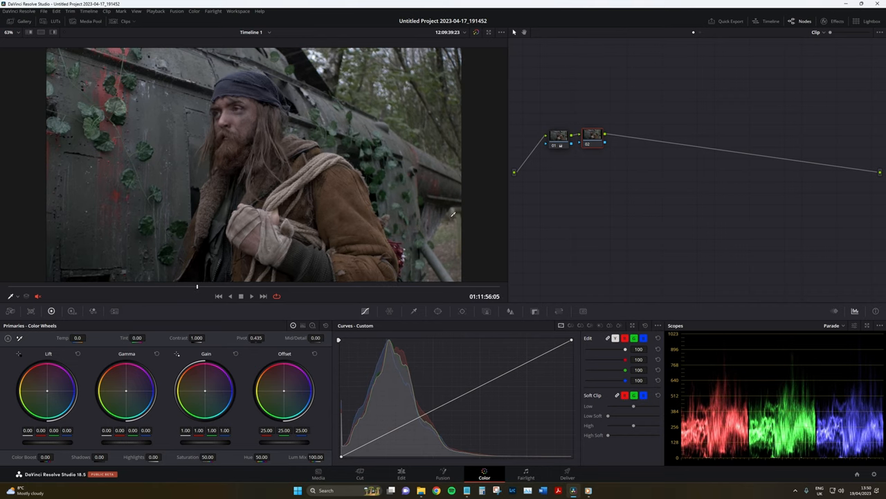
click(438, 311)
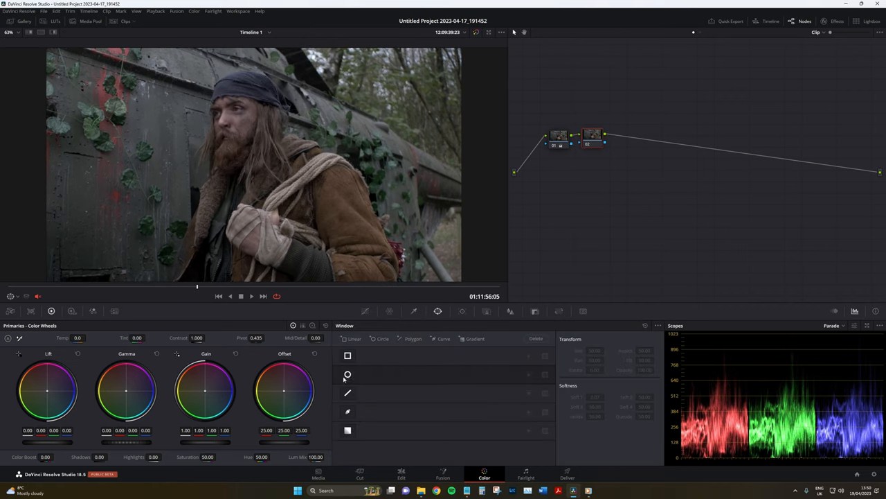
click(348, 374)
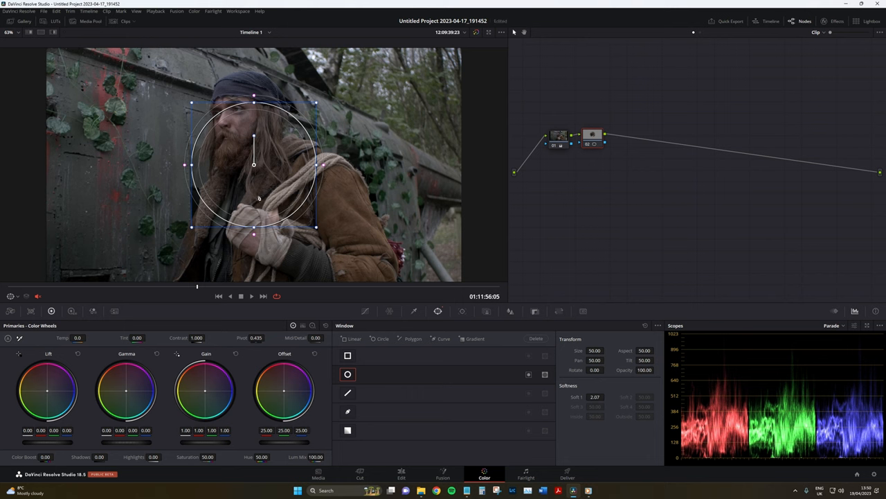
drag(255, 164, 246, 113)
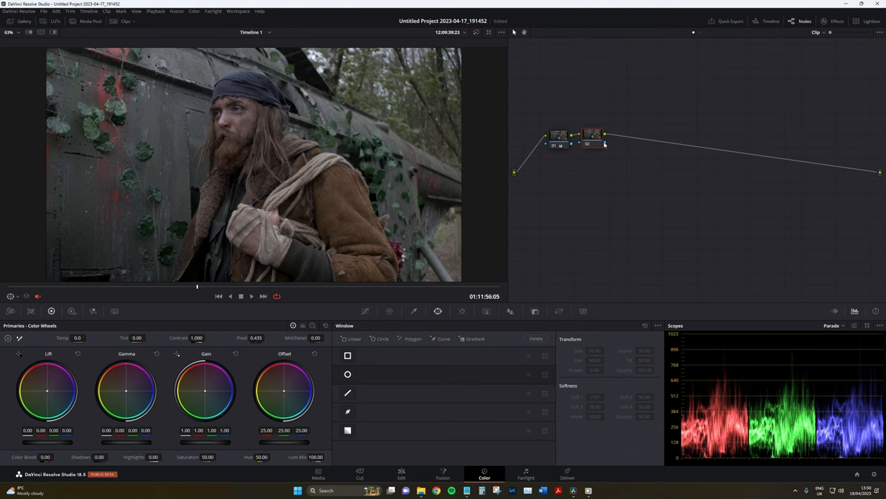
mouse_move(601, 147)
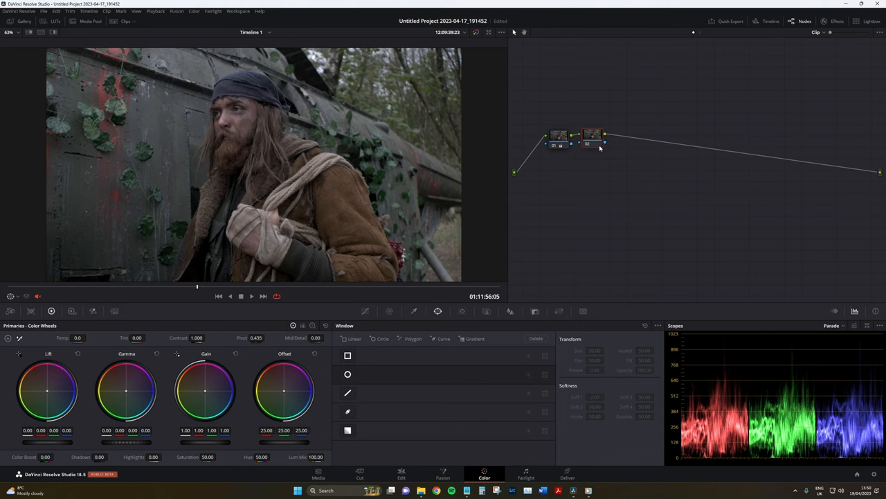
mouse_move(728, 97)
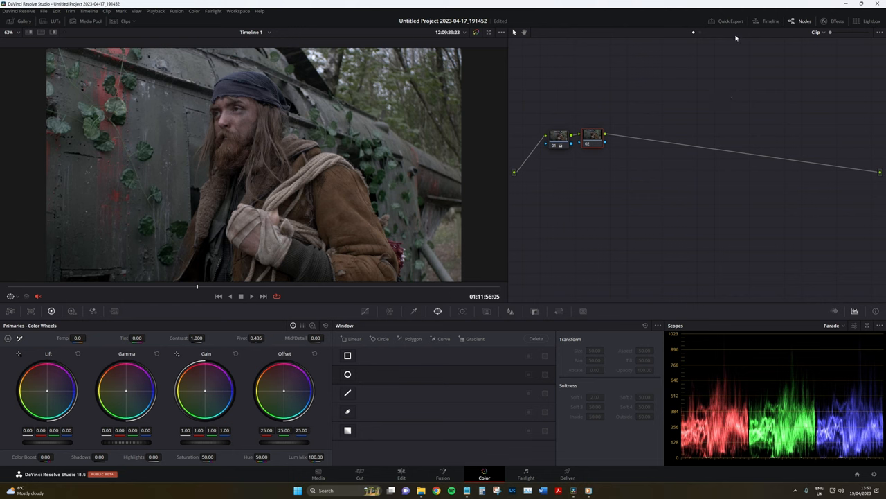
Step: Add the Relight effect and pull its point light toward the bearded man's face
click(837, 21)
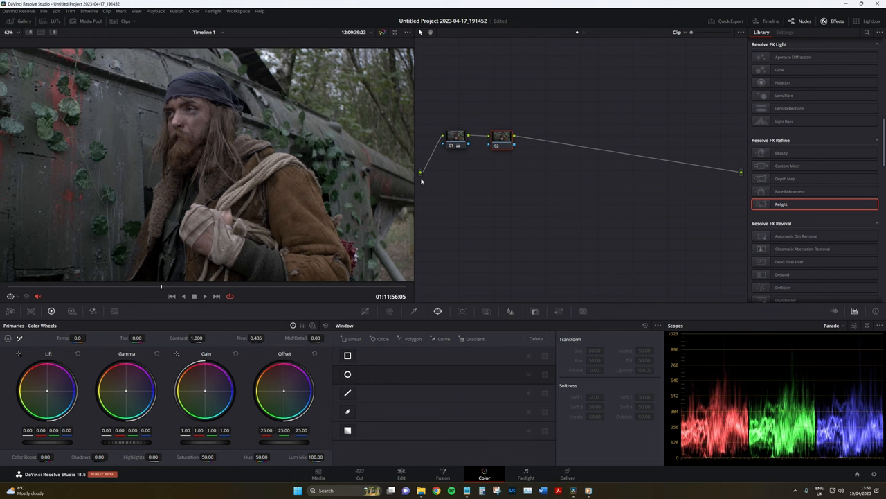
mouse_move(498, 146)
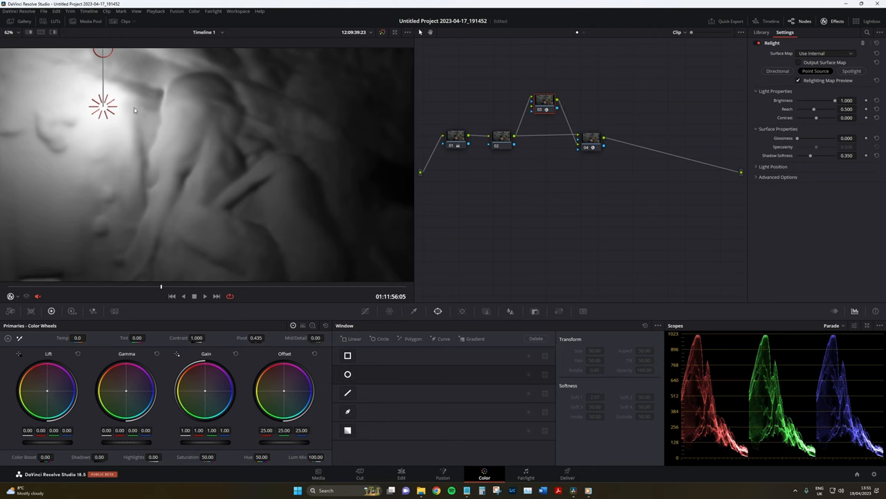
drag(103, 111, 194, 114)
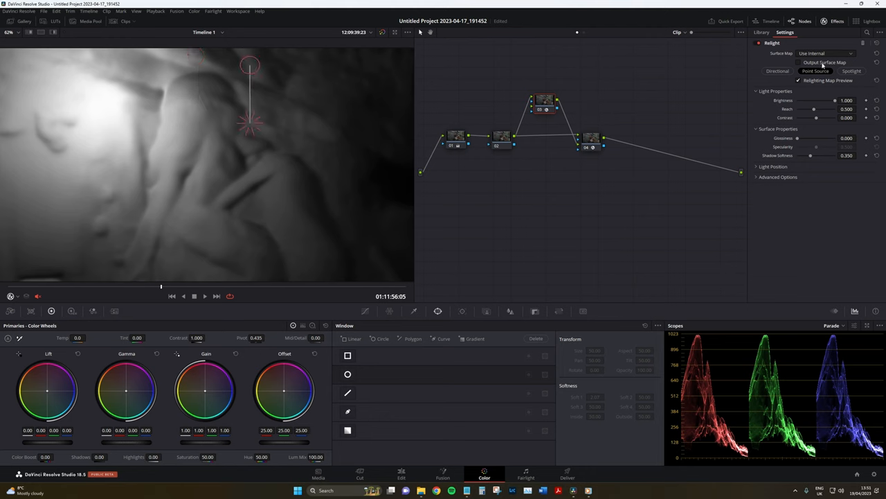
mouse_move(826, 62)
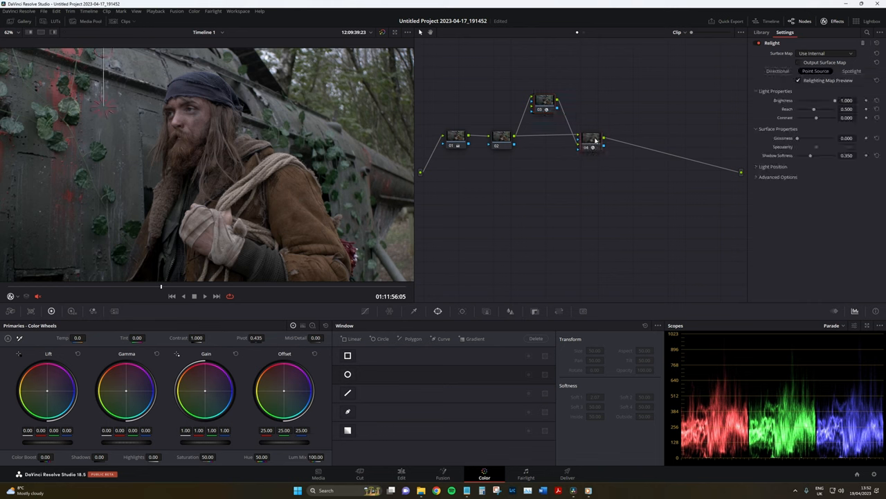
Step: Switch the Surface Map to Use Internal and move the light to the man's upper left
click(824, 53)
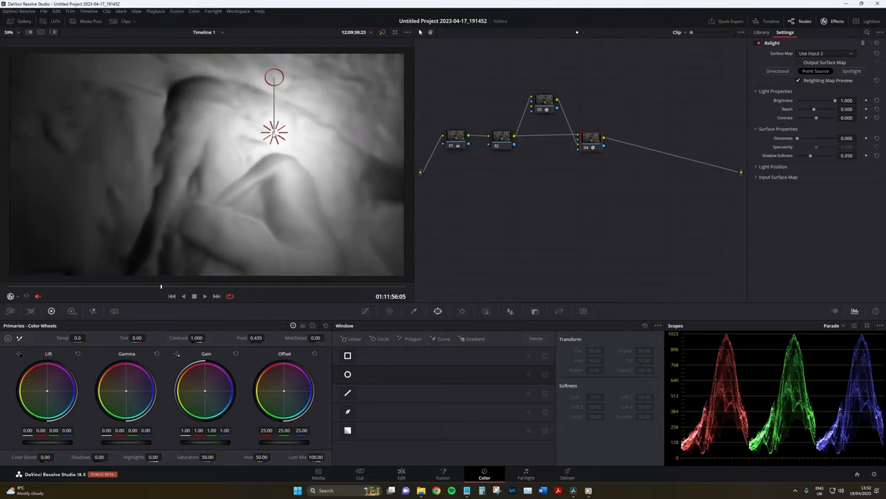
click(824, 53)
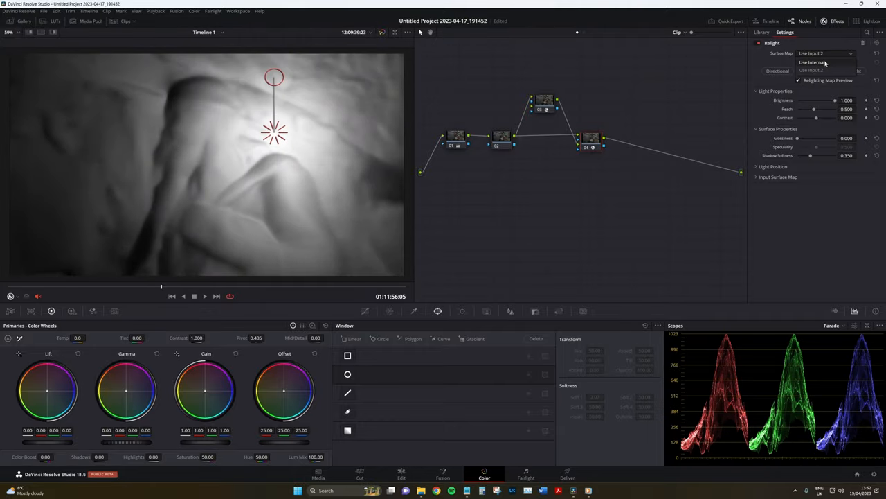
click(813, 63)
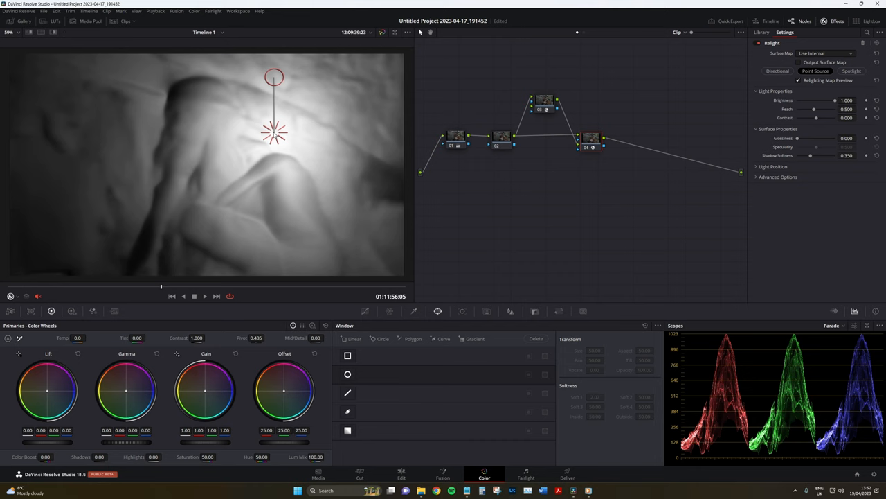
drag(274, 132, 144, 125)
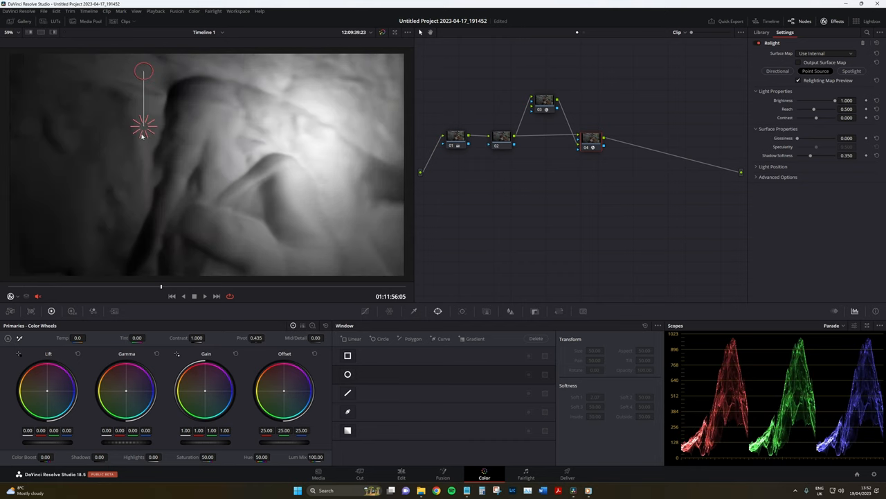
drag(144, 127, 324, 145)
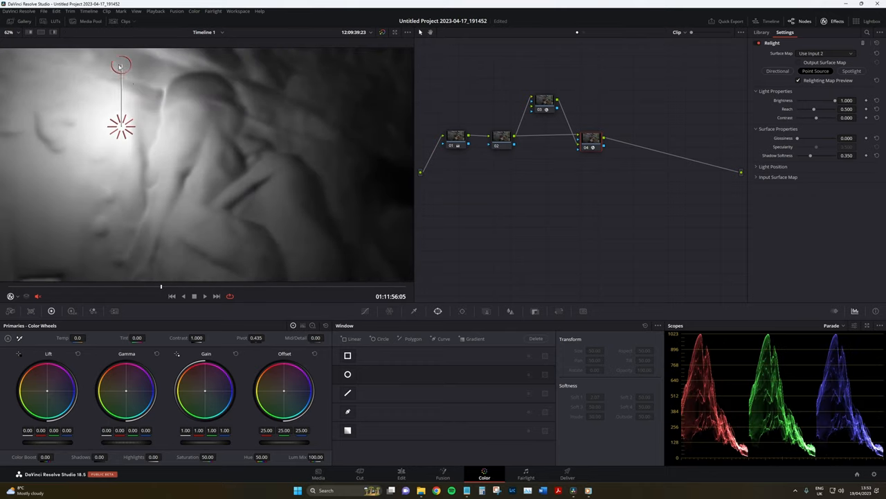
Step: Try the light at top left and the man's left side, leaving it above his head
drag(122, 67, 126, 53)
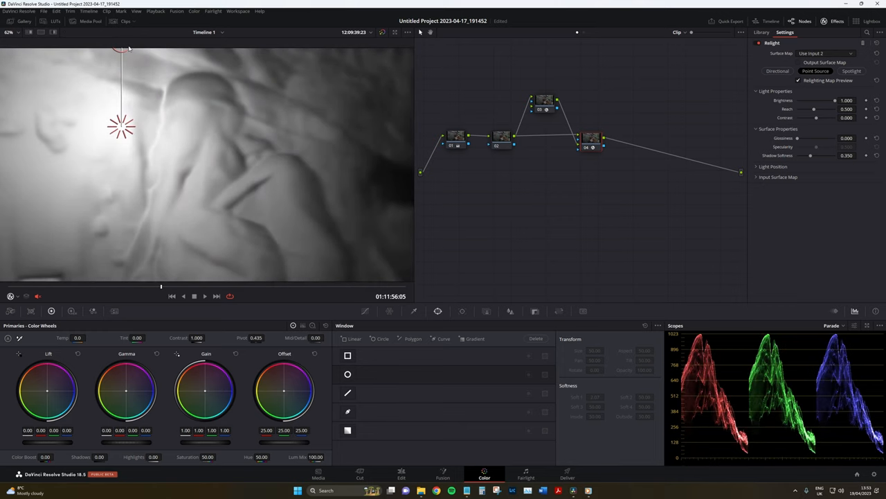
drag(122, 124, 235, 128)
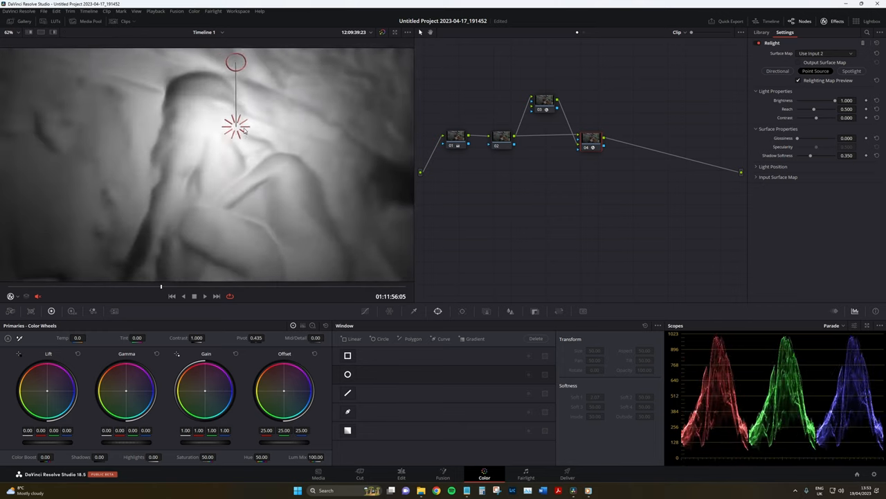
drag(235, 128, 244, 128)
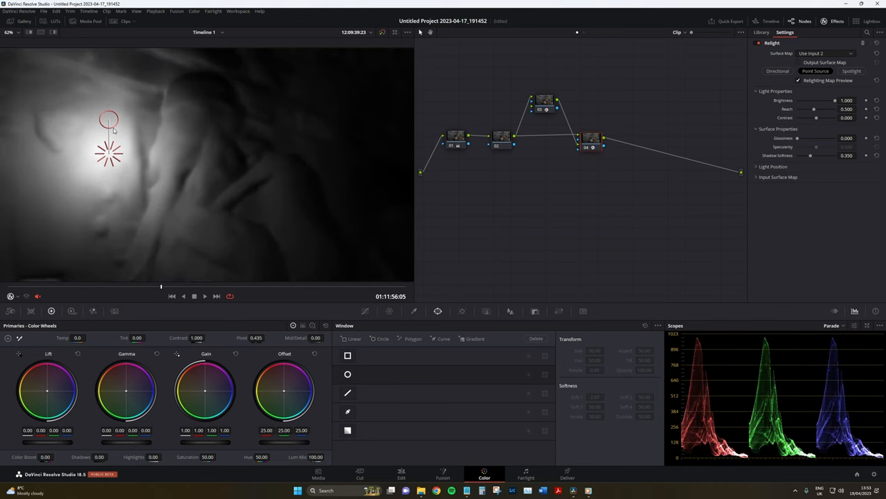
drag(108, 119, 108, 136)
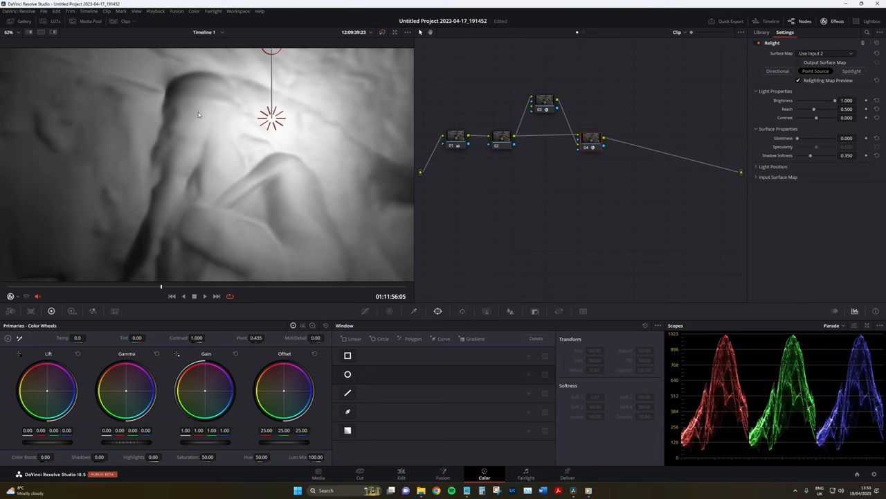
mouse_move(504, 138)
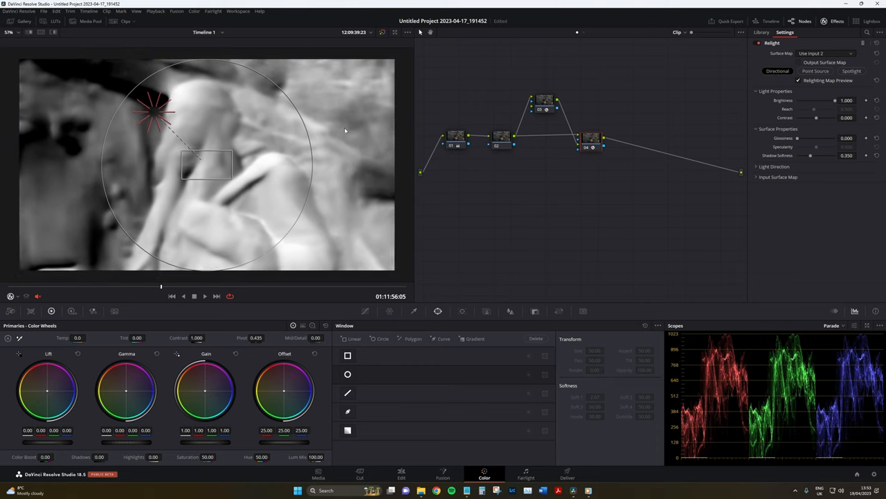
Step: Return to a point light and lower its intensity, reach distance and falloff contrast
drag(155, 111, 283, 66)
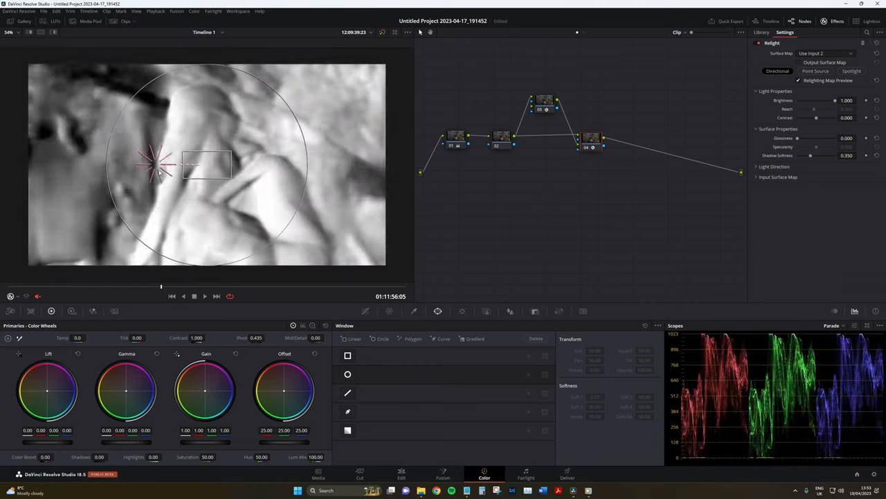
click(815, 71)
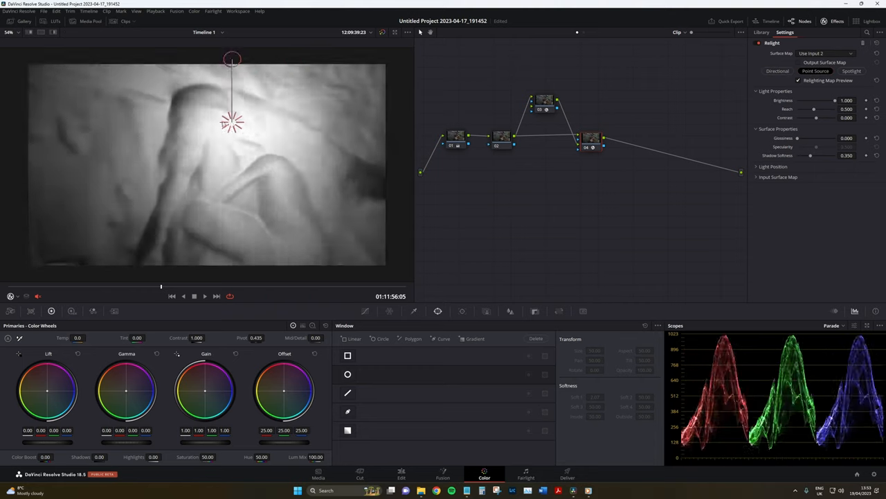
click(850, 70)
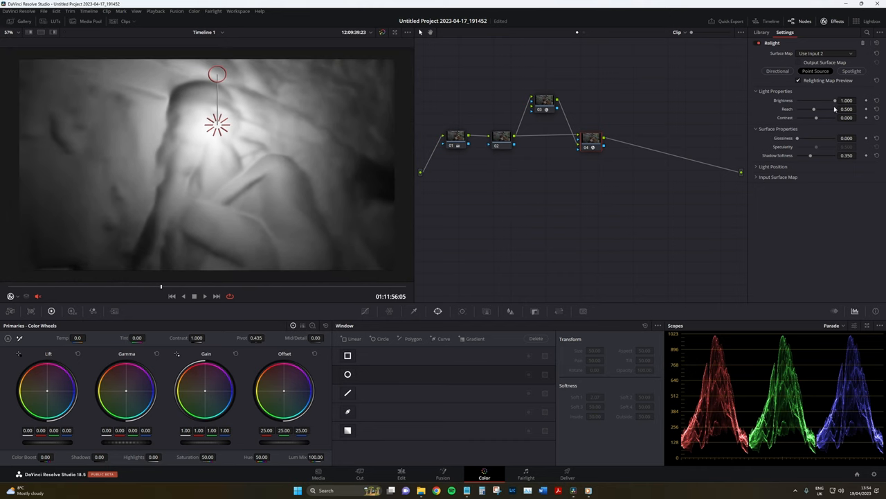
drag(834, 100, 820, 100)
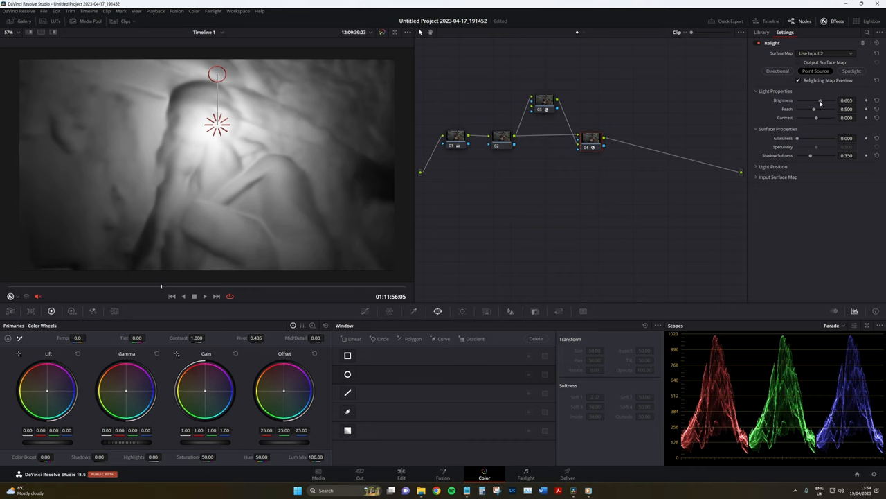
drag(820, 100, 834, 100)
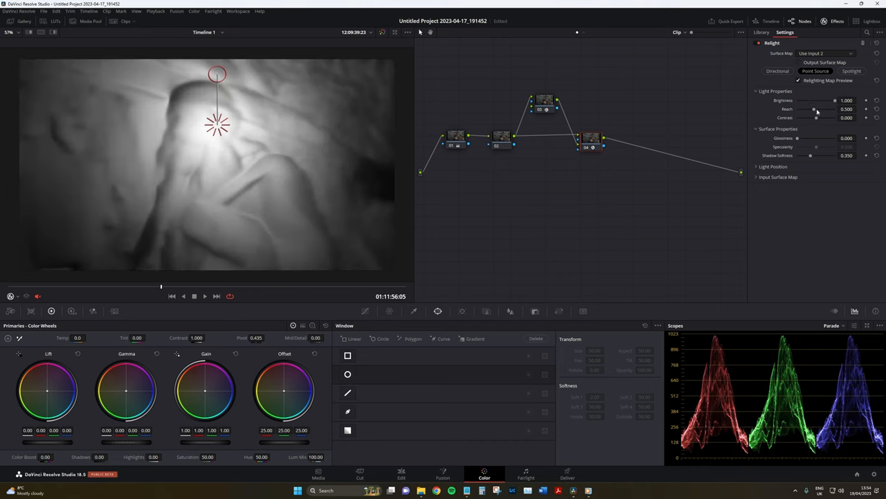
drag(814, 108, 806, 108)
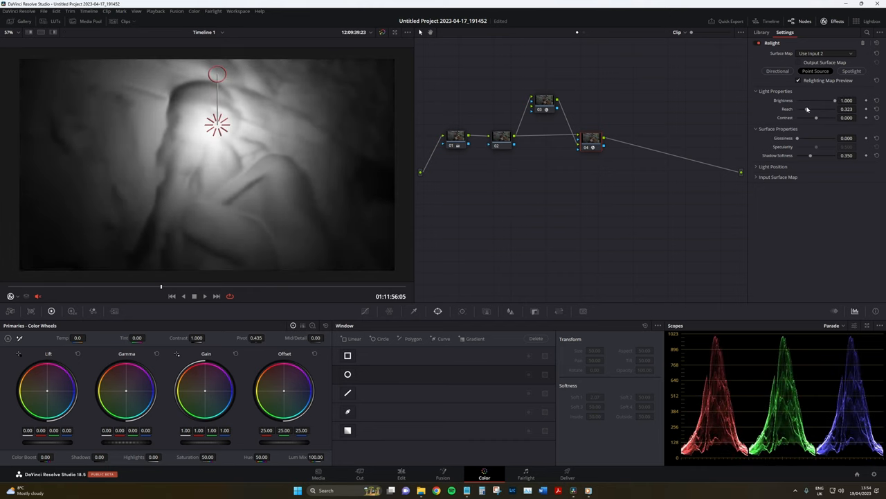
drag(818, 108, 824, 108)
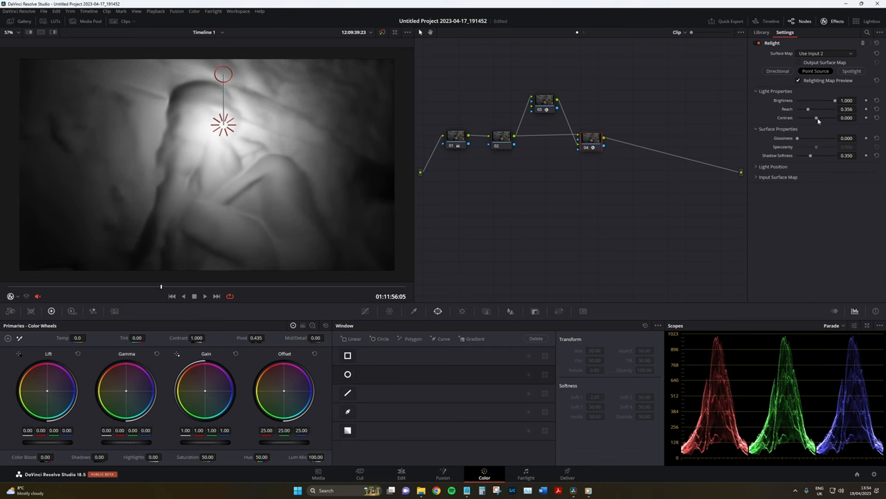
drag(824, 118, 814, 118)
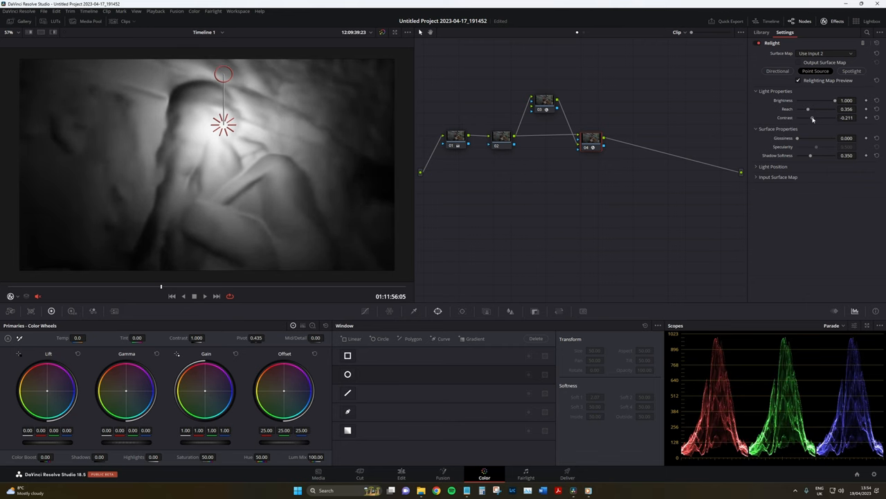
drag(831, 116, 815, 116)
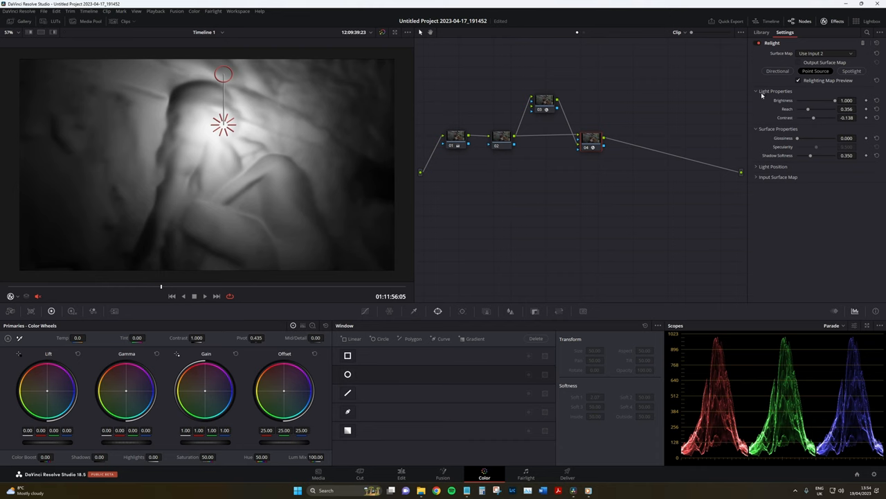
mouse_move(806, 142)
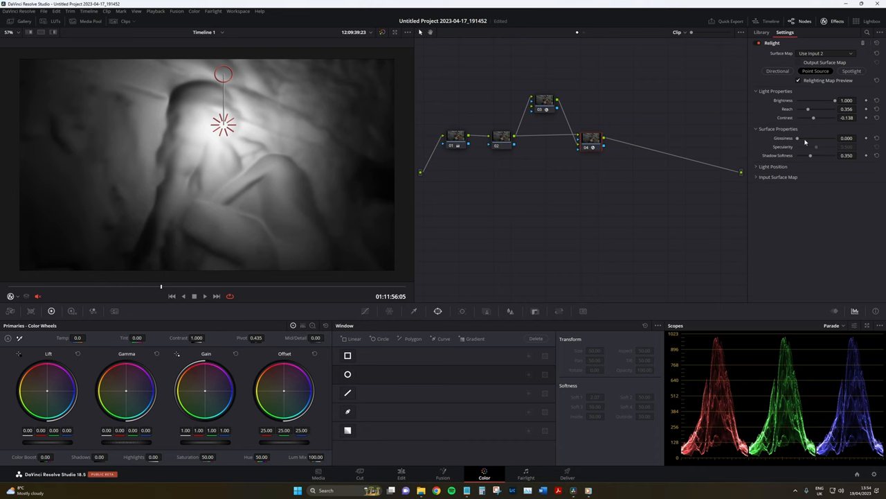
mouse_move(803, 141)
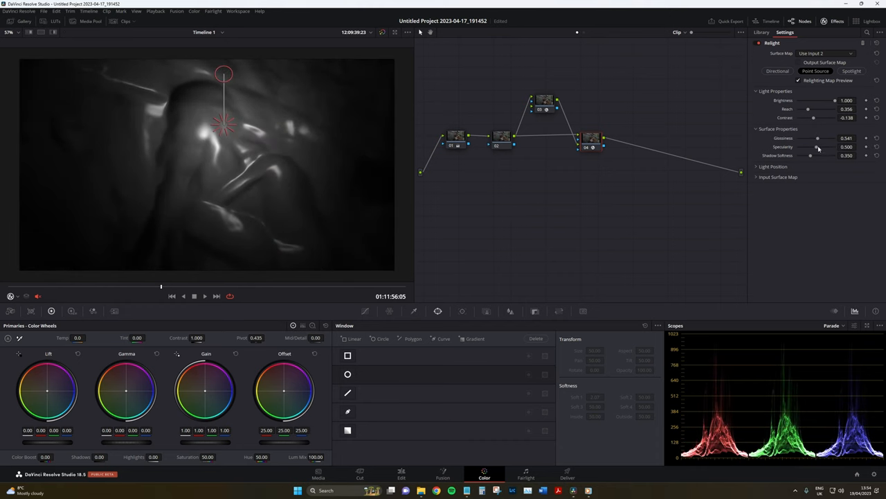
Step: Vary the surface shininess and specularity, settling them at a subtle level
drag(817, 147, 804, 146)
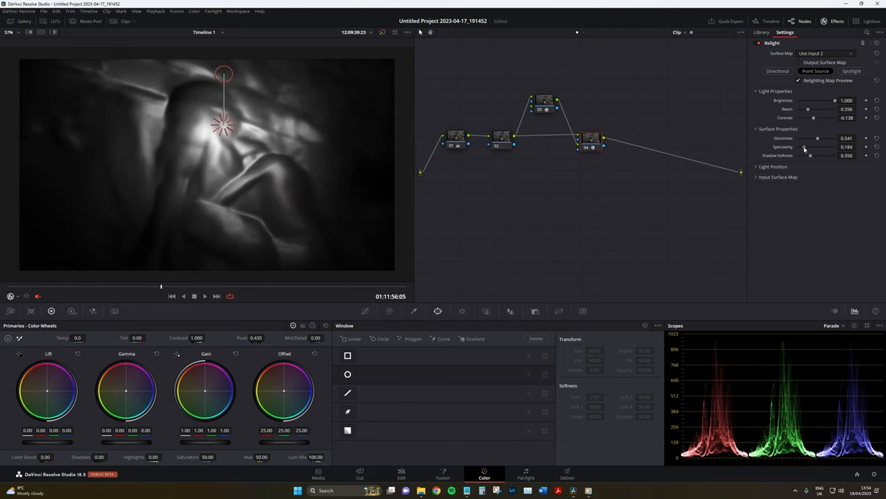
drag(817, 139, 821, 138)
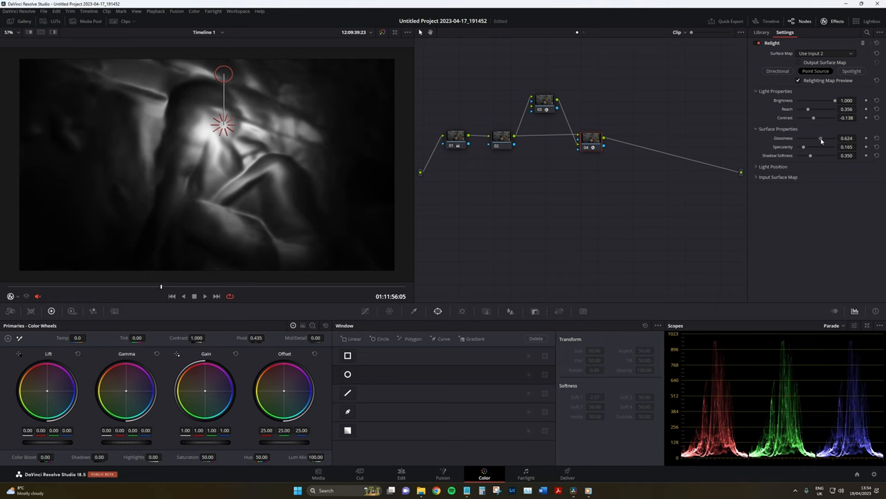
drag(820, 139, 803, 138)
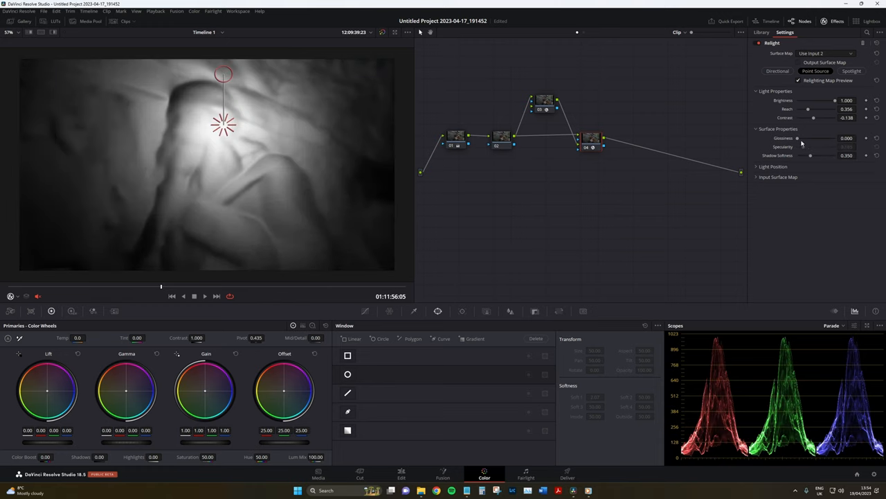
drag(798, 147, 828, 146)
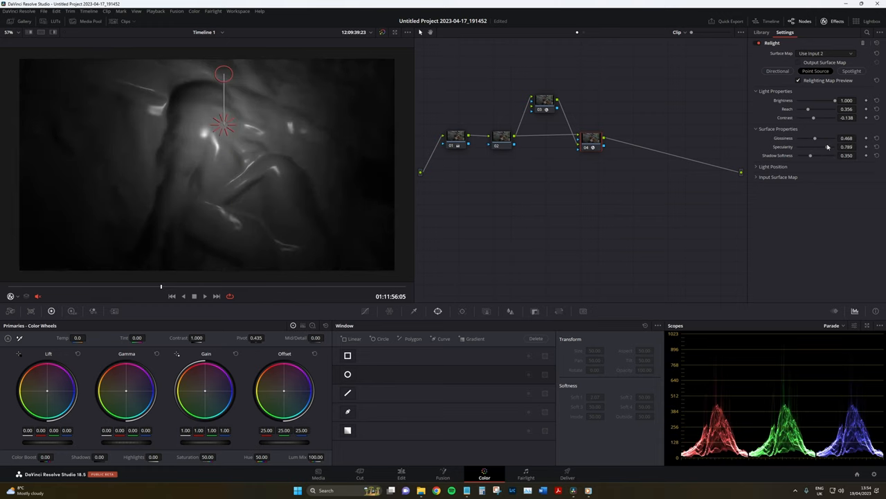
drag(817, 147, 812, 147)
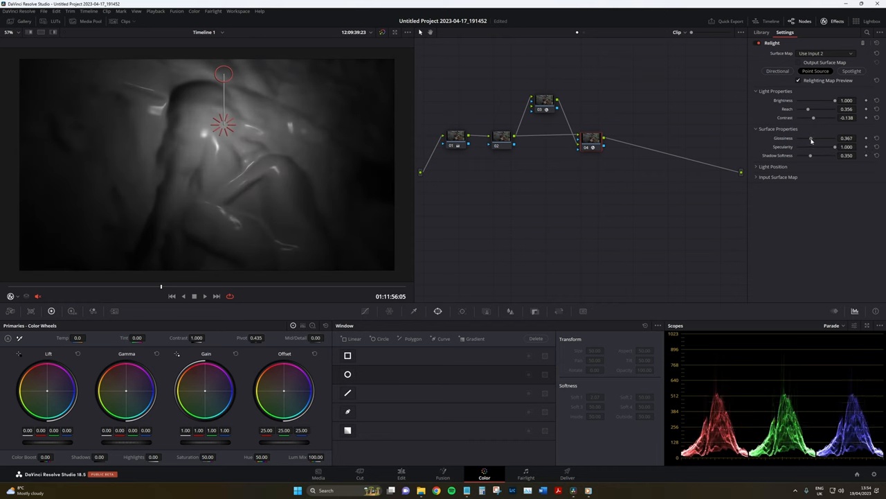
drag(814, 138, 800, 139)
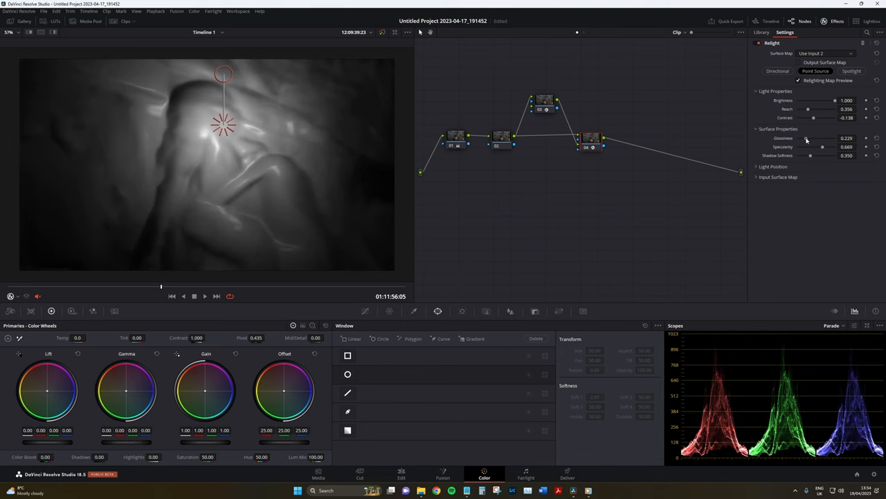
drag(824, 138, 803, 139)
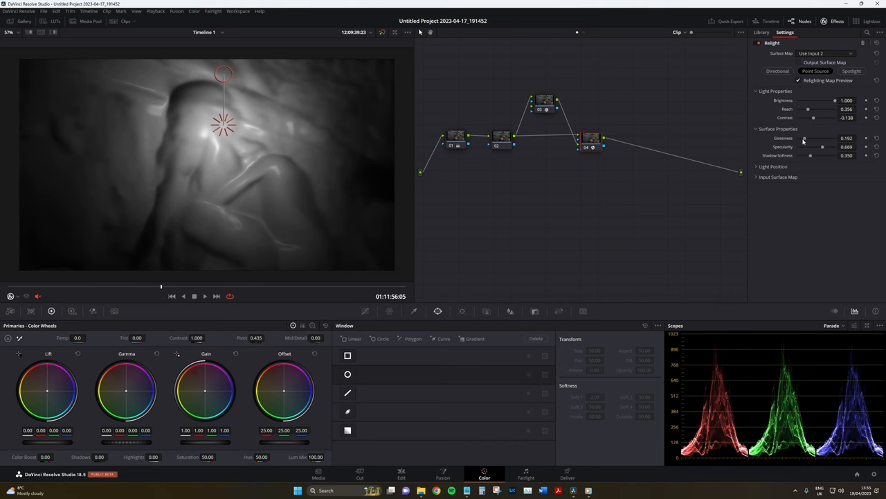
mouse_move(257, 105)
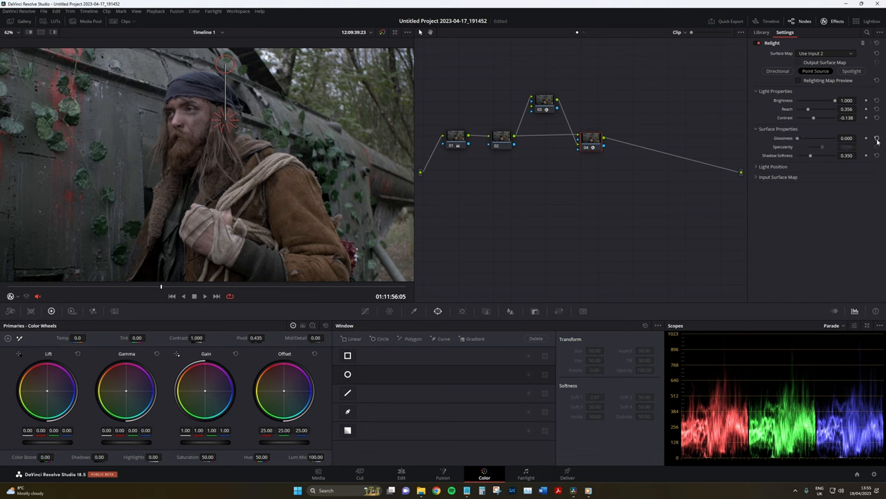
mouse_move(263, 183)
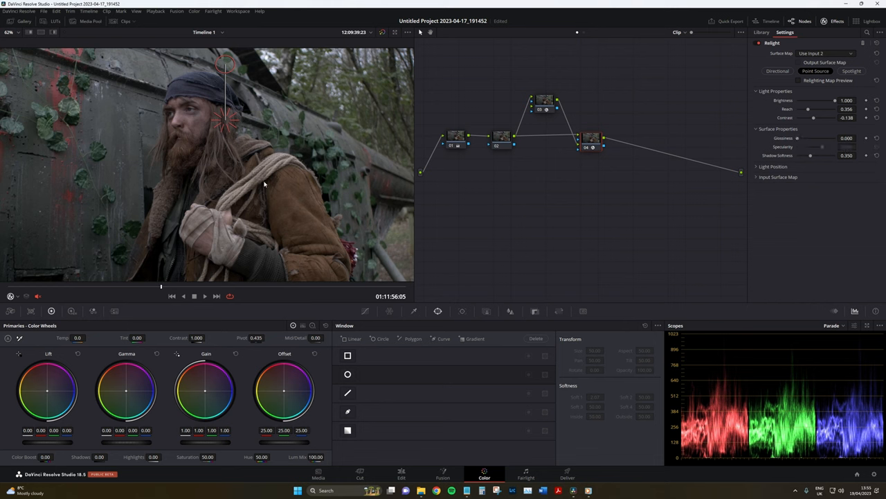
mouse_move(288, 154)
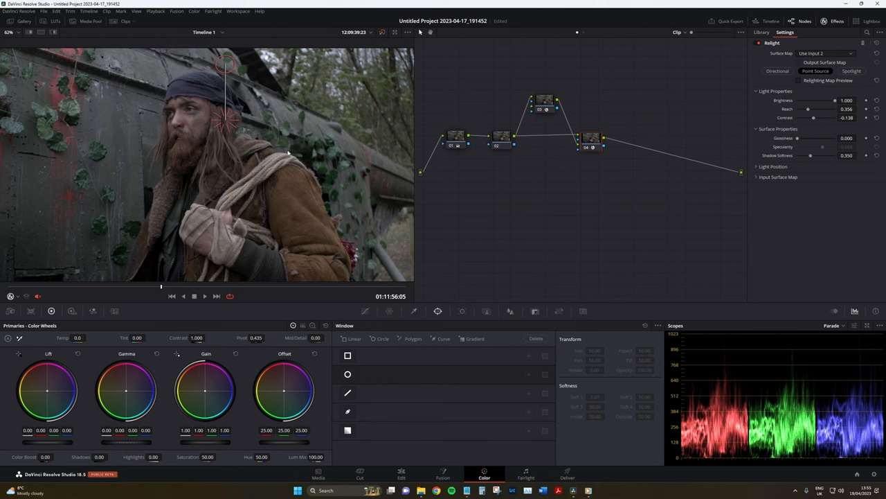
mouse_move(194, 446)
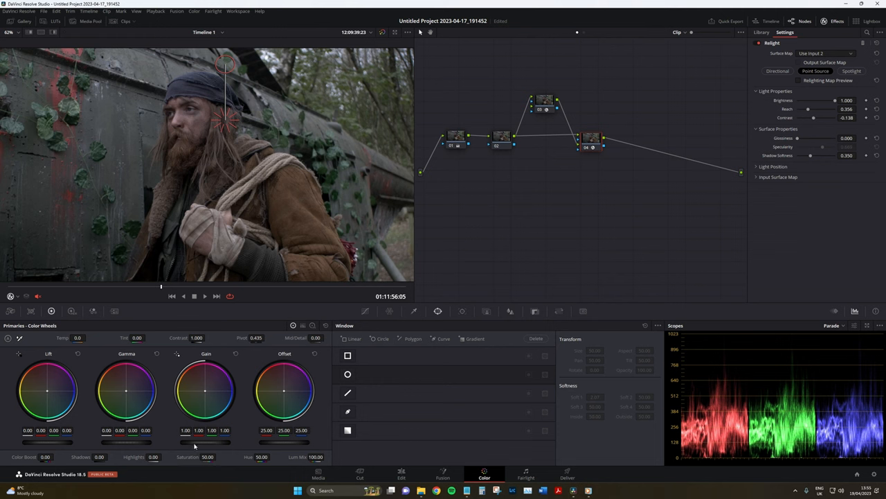
Step: Raise the Gain master to about 1.58 so the artificial light brightens the man
drag(229, 442, 195, 442)
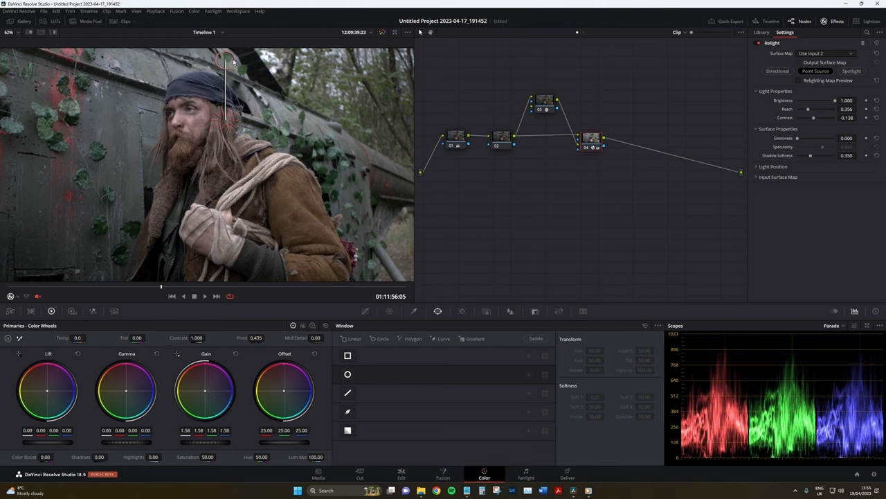
drag(224, 62, 172, 72)
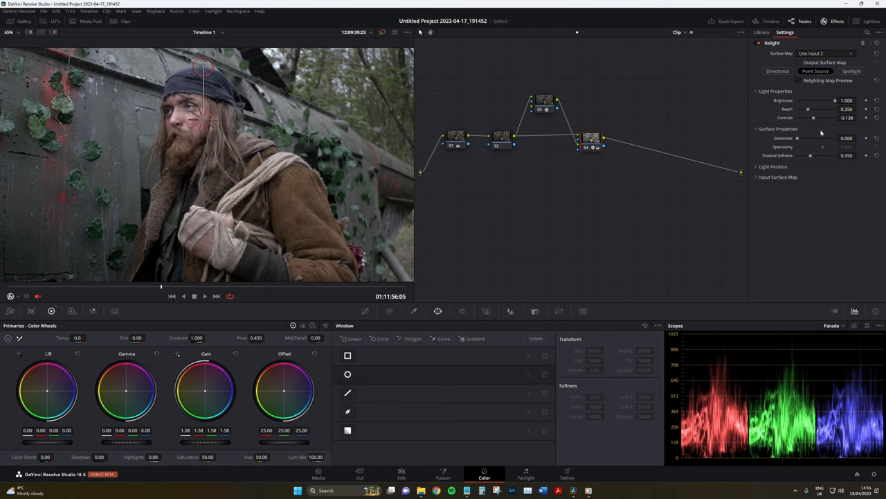
Step: Add a little surface shininess and specularity for a subtle sheen
drag(808, 147, 822, 147)
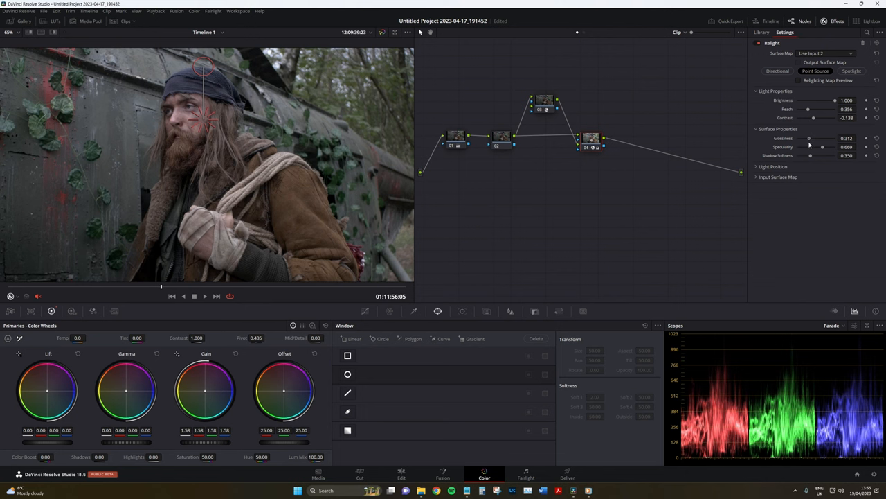
drag(822, 147, 833, 147)
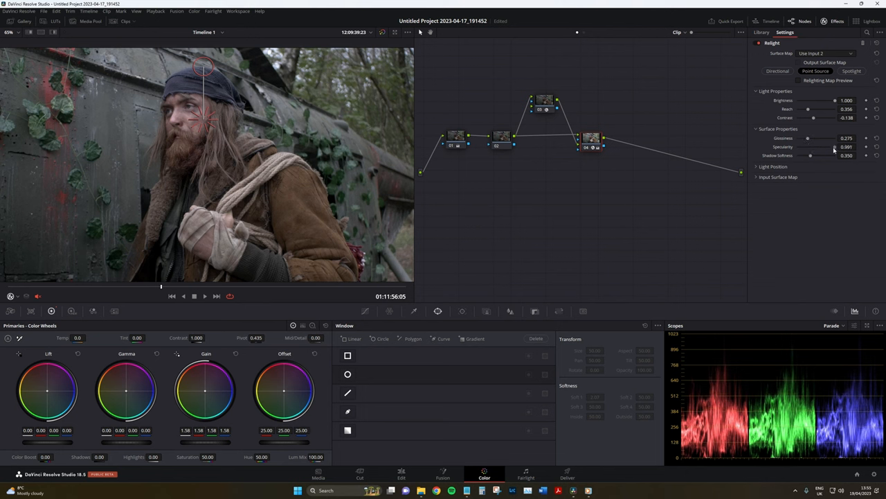
drag(831, 147, 816, 147)
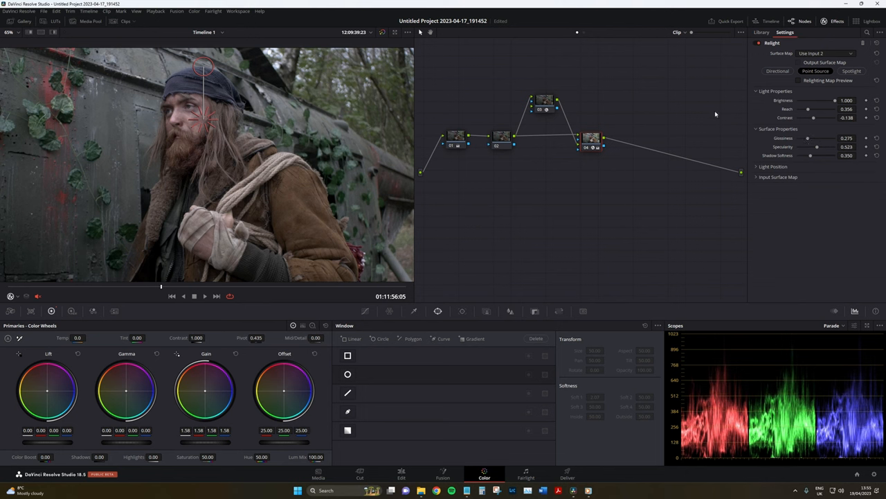
click(797, 80)
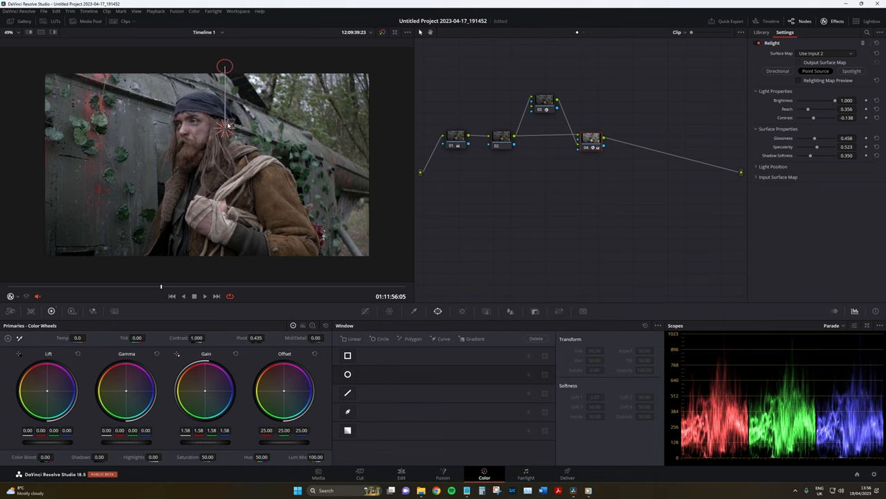
drag(205, 391, 208, 374)
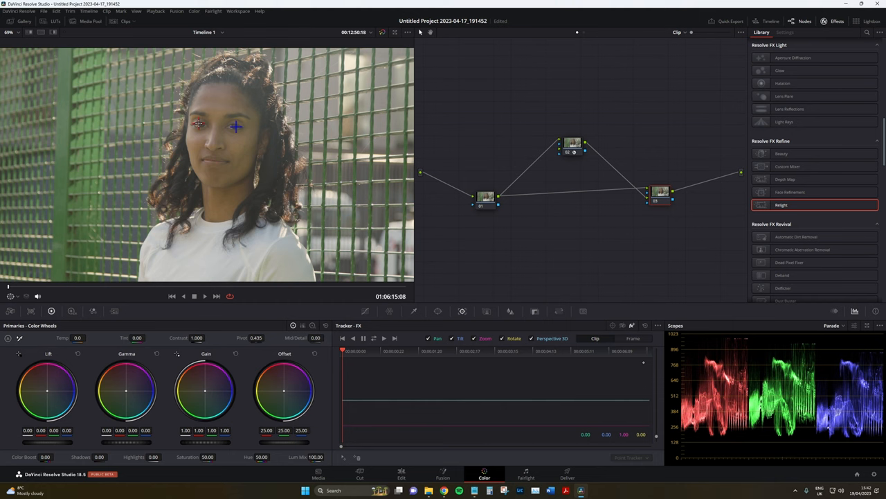
Step: Track the light point on the woman's face forward and backward through the shot
click(373, 338)
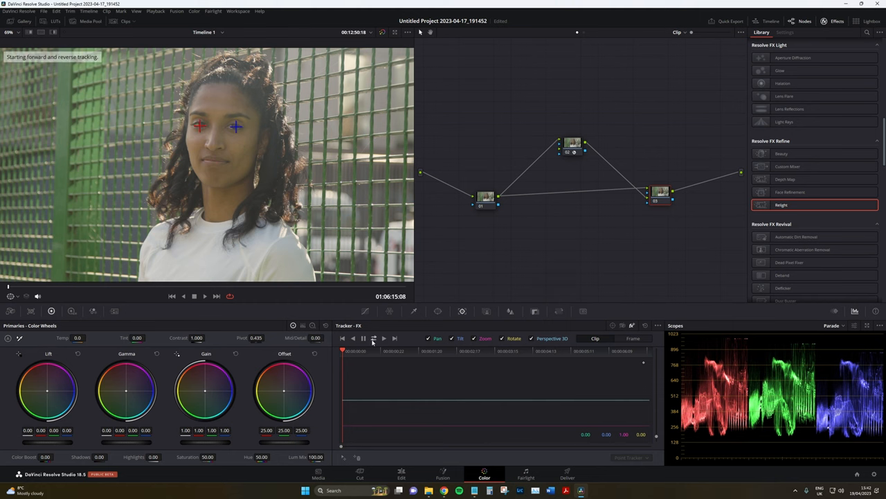
click(384, 338)
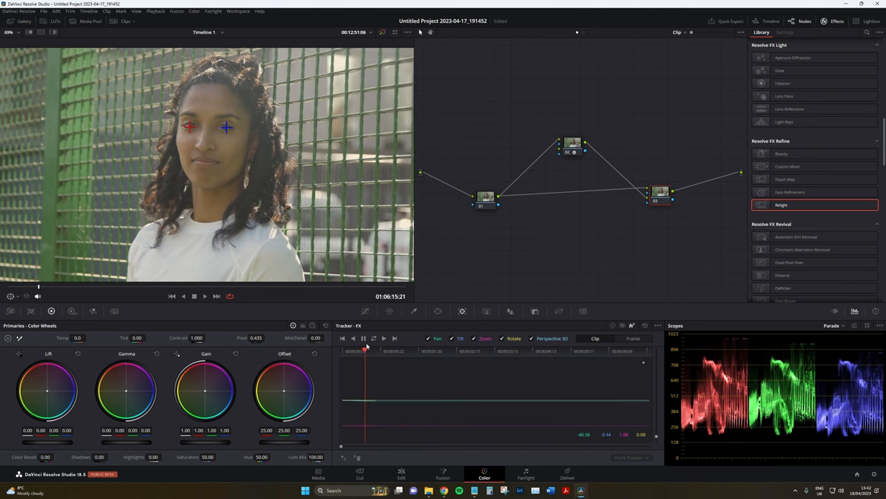